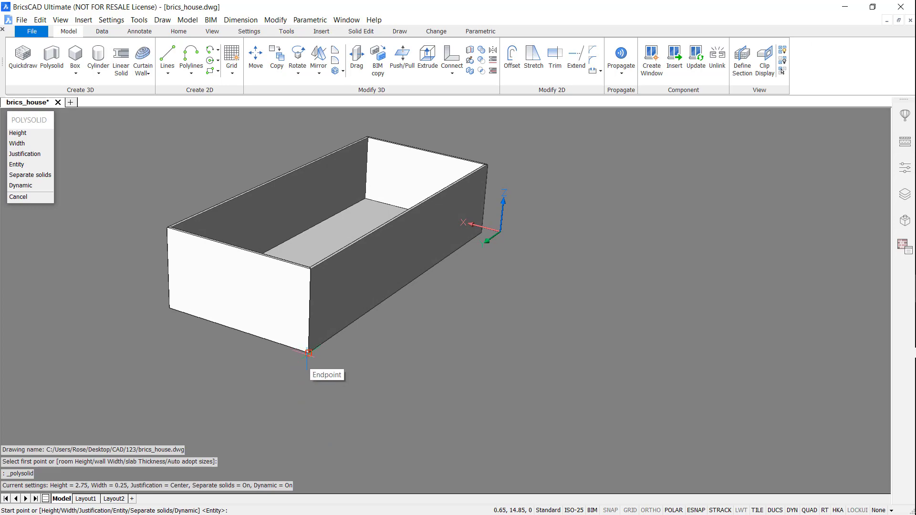
Start an angled polysolid wall from the shell's front corner with a 4.9 segment length
click(310, 351)
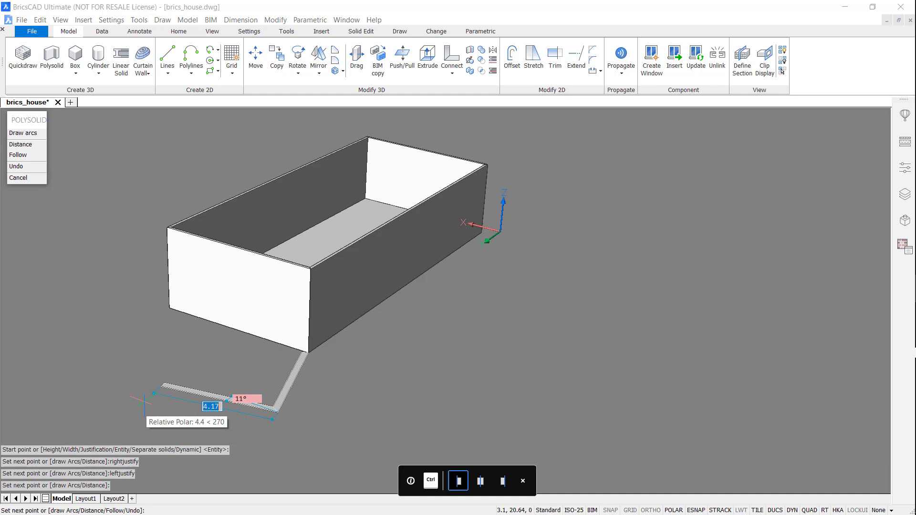
text(4.9)
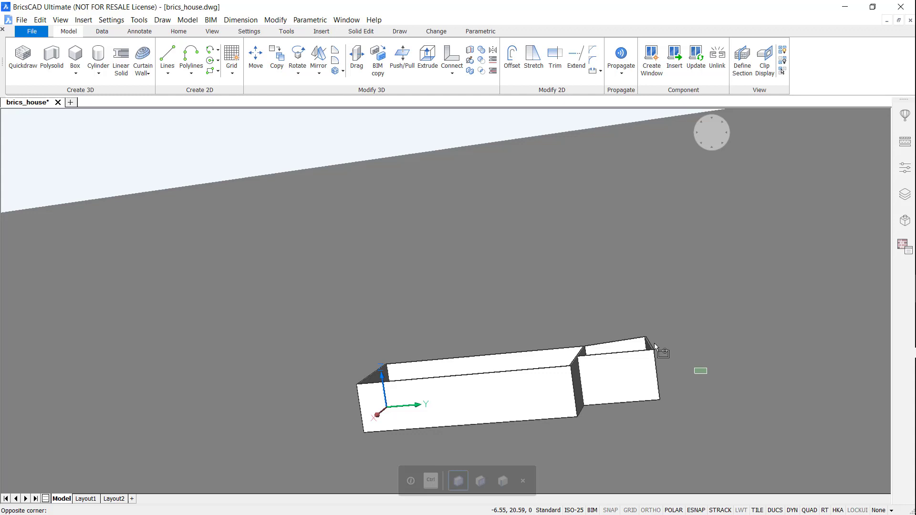
Connect the extension walls to the shell and select them to assign wall BIM data in Properties
click(619, 374)
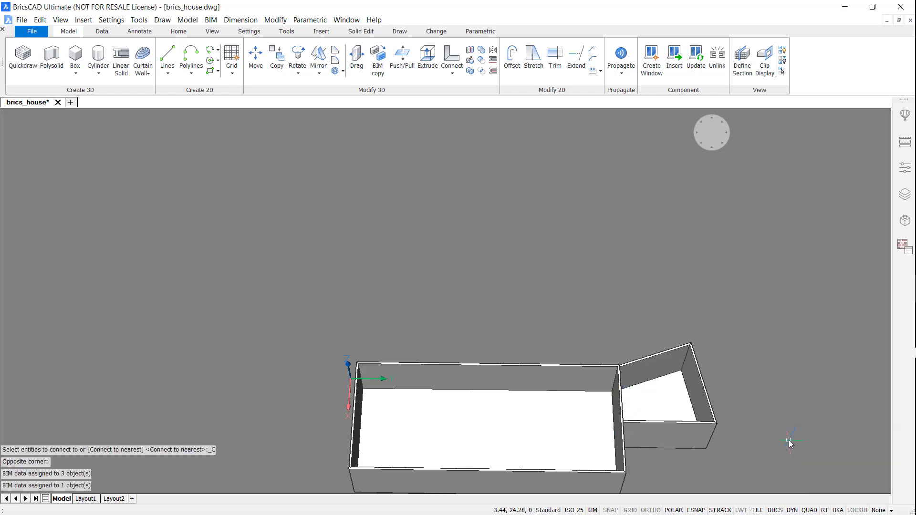
click(670, 402)
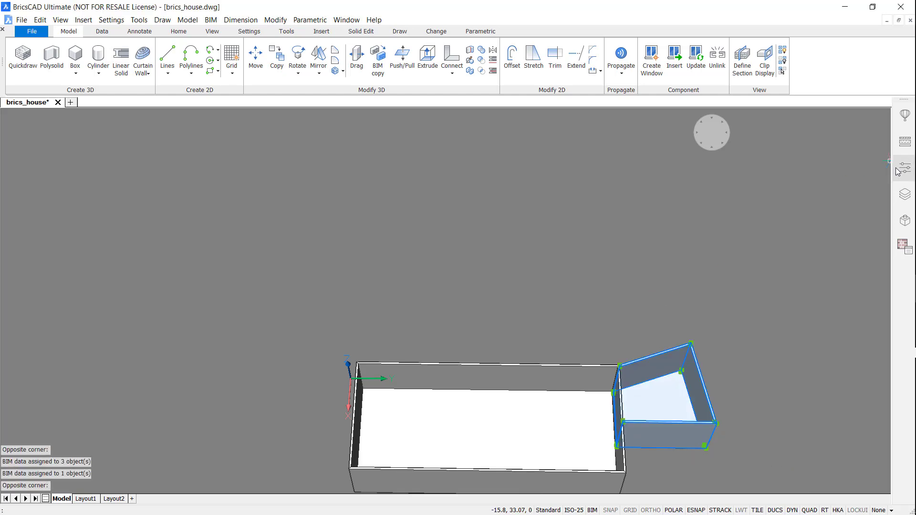
click(904, 167)
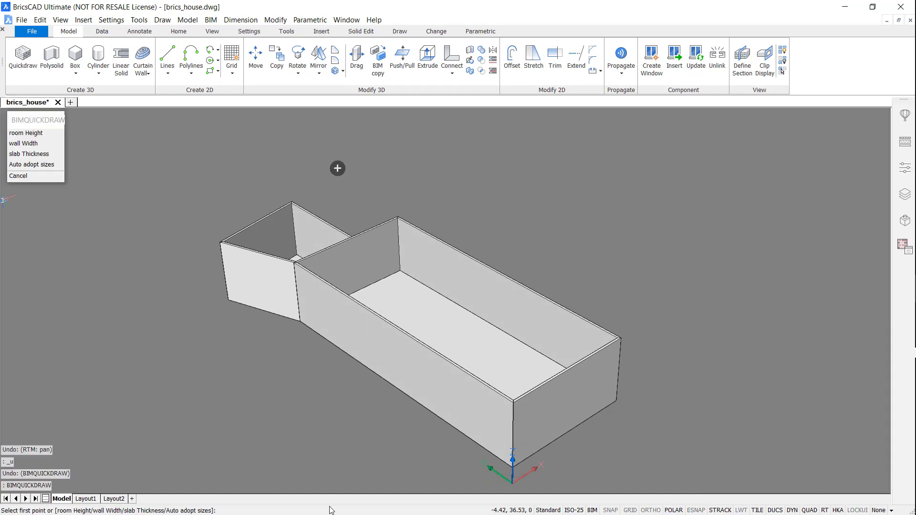
mouse_move(338, 168)
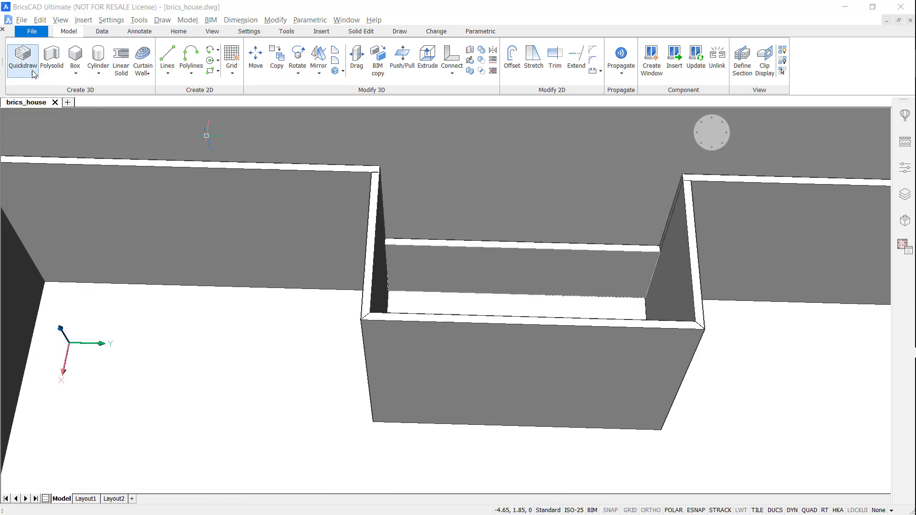
Start Quickdraw to lay out rooms and stack the floors into three storeys
click(18, 58)
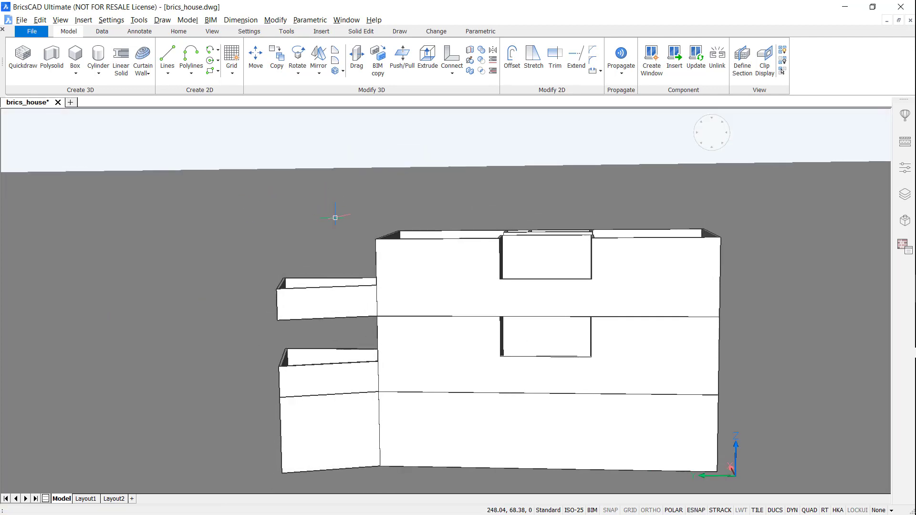
Erase the unwanted upper-storey interior wall via the Quad menu and resume Quickdraw
click(318, 303)
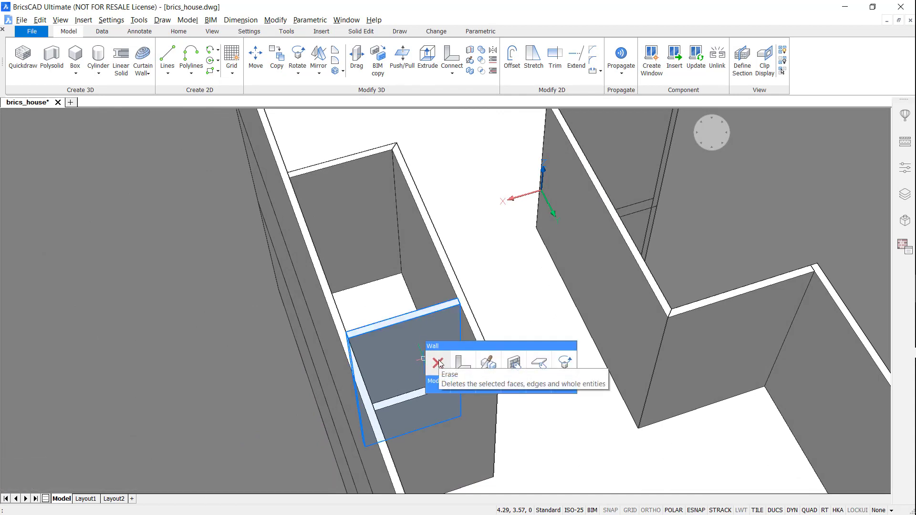
click(438, 361)
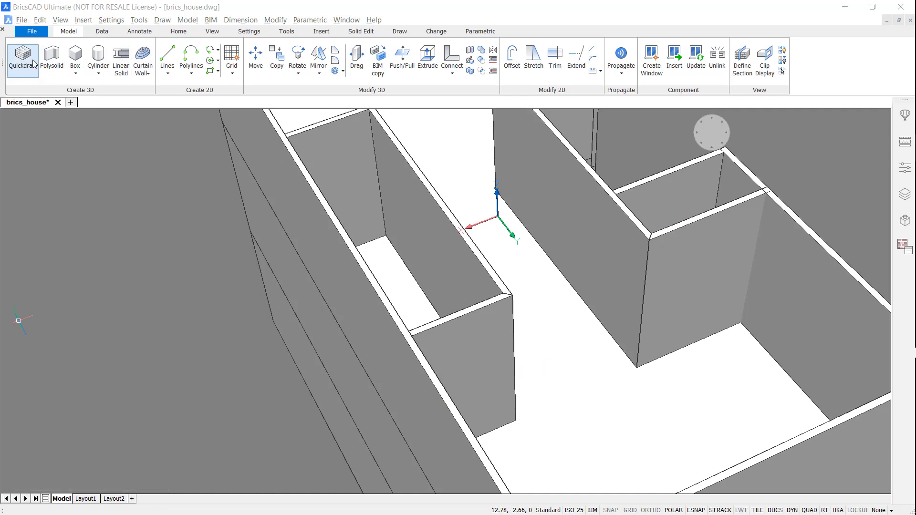
click(20, 55)
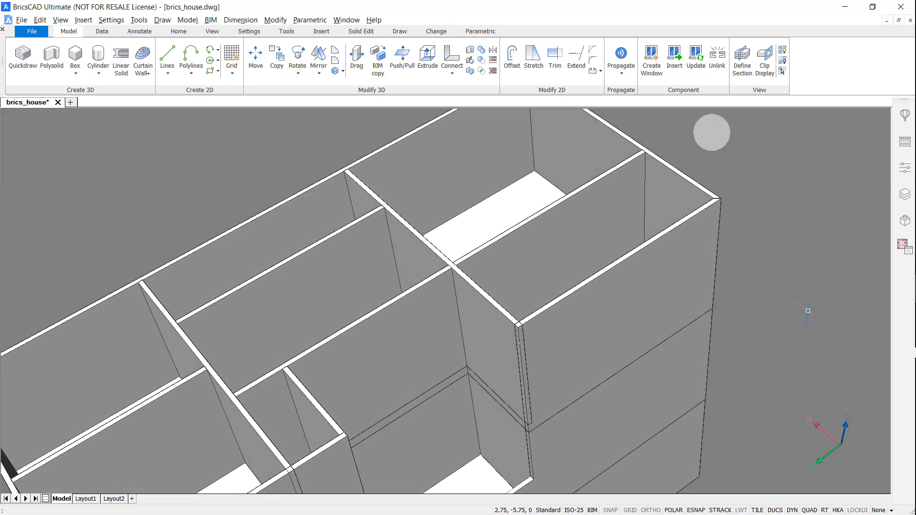
mouse_move(237, 116)
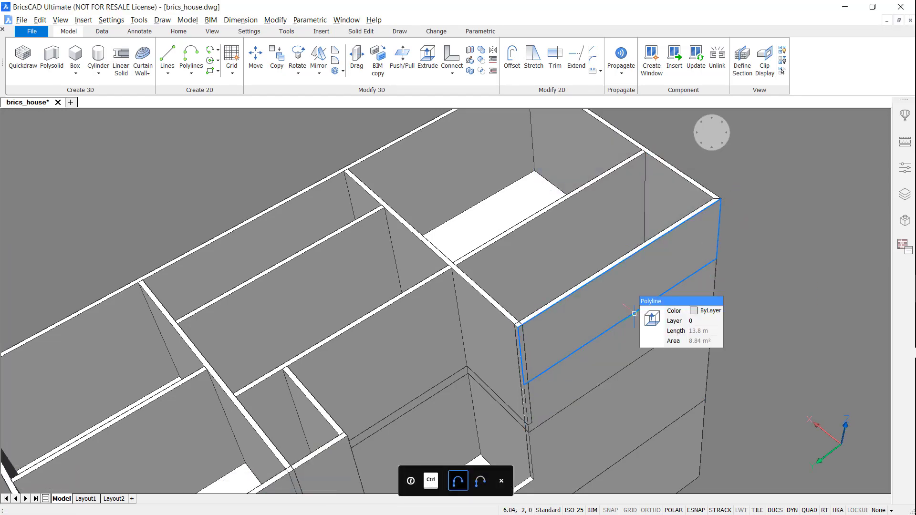
Place the next wall-top corner of the balcony polyline outline
click(428, 53)
text(UCS)
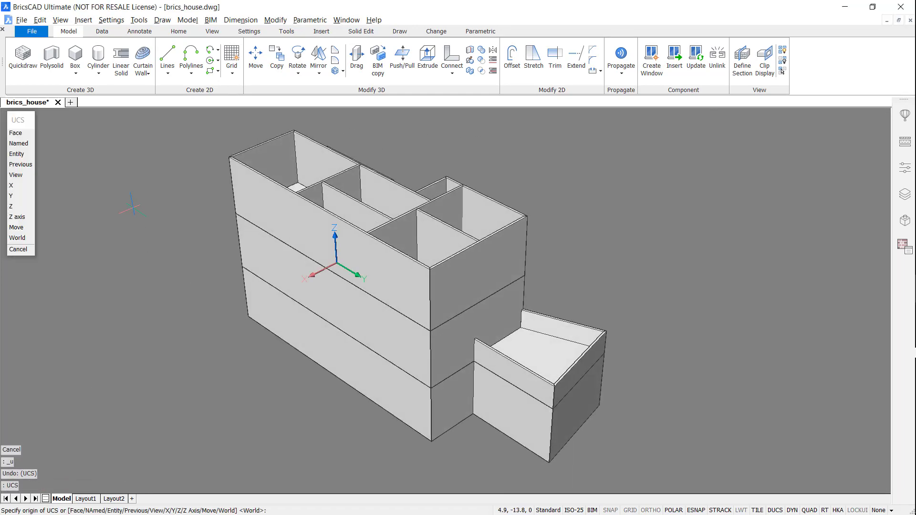
mouse_move(17, 216)
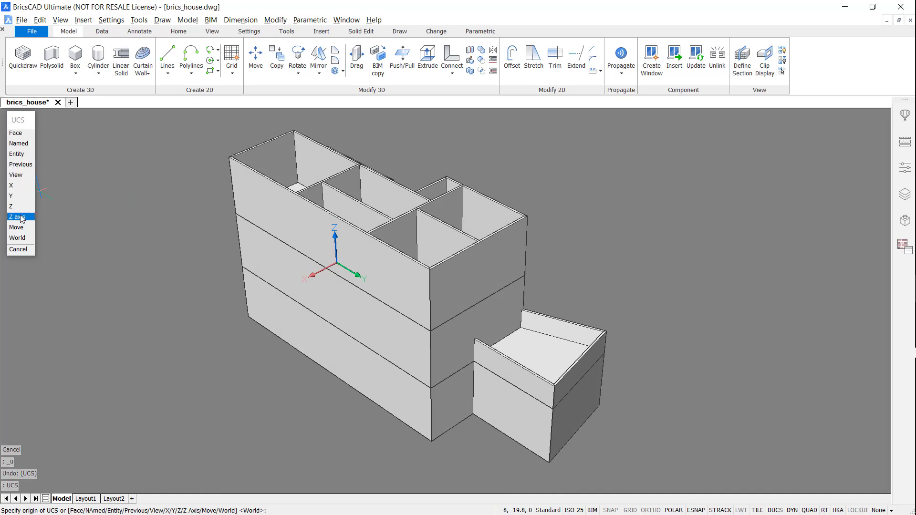
Align the UCS Z axis at the extension corner before drawing the garage box
click(15, 217)
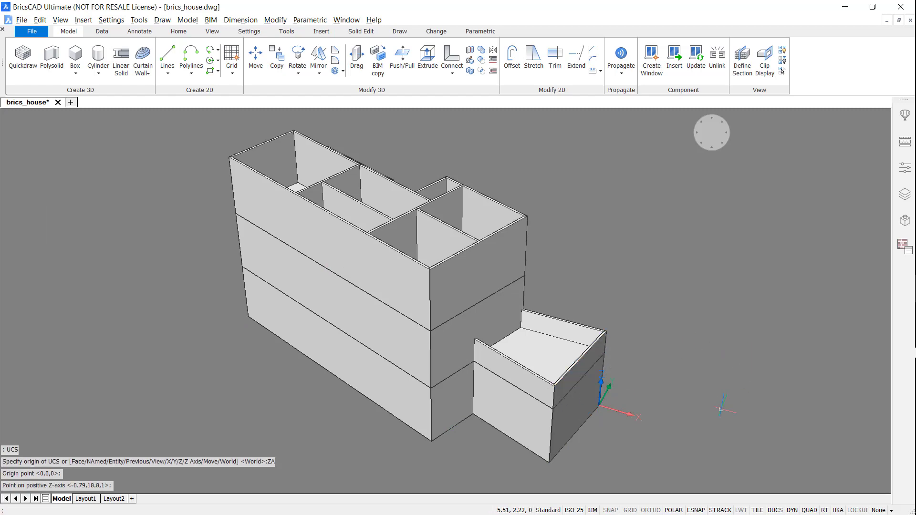
click(17, 58)
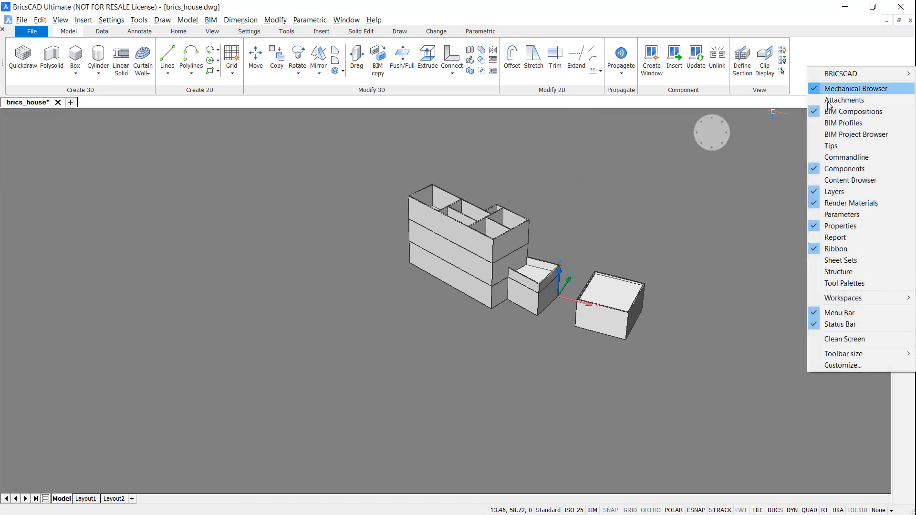
Show the Structure panel, expand both buildings' floors and hide the upper floors
click(856, 87)
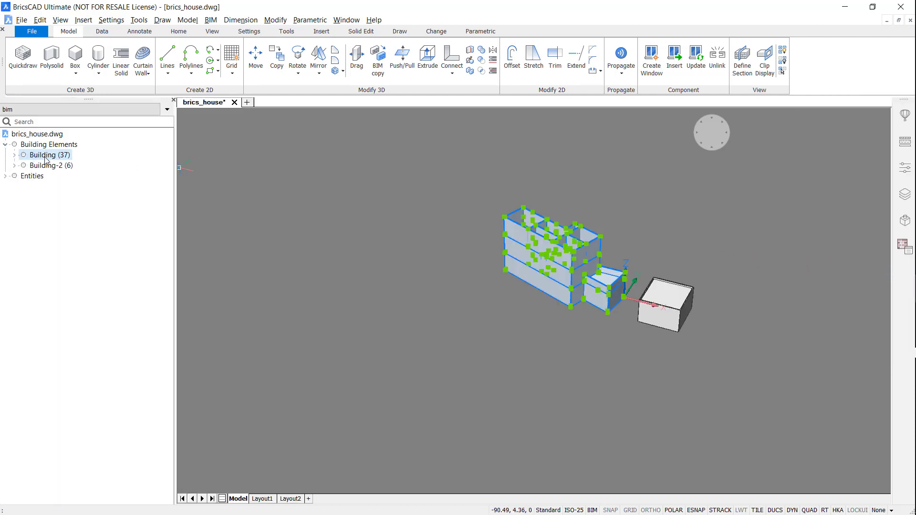
click(40, 165)
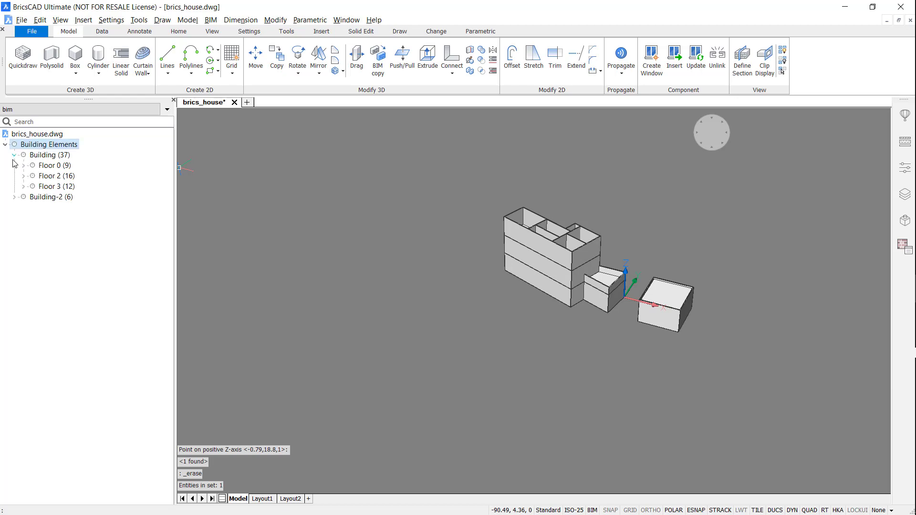
click(46, 165)
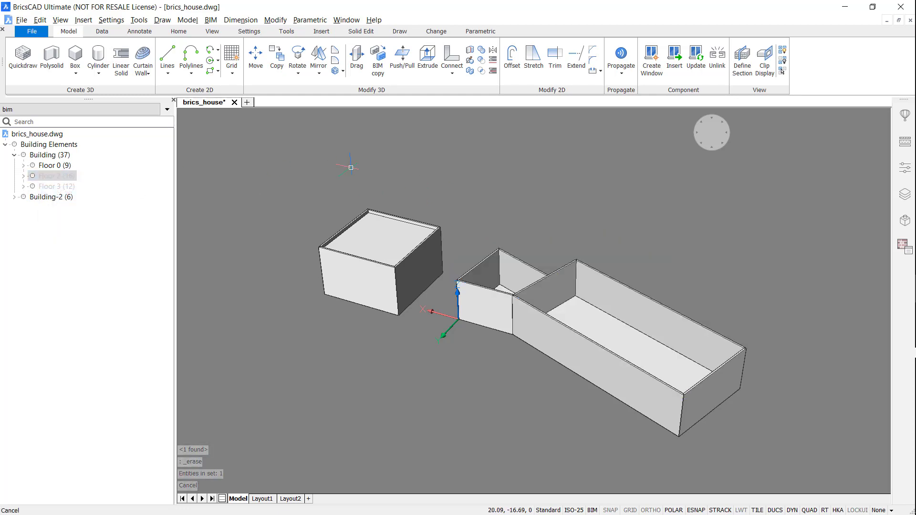
click(13, 197)
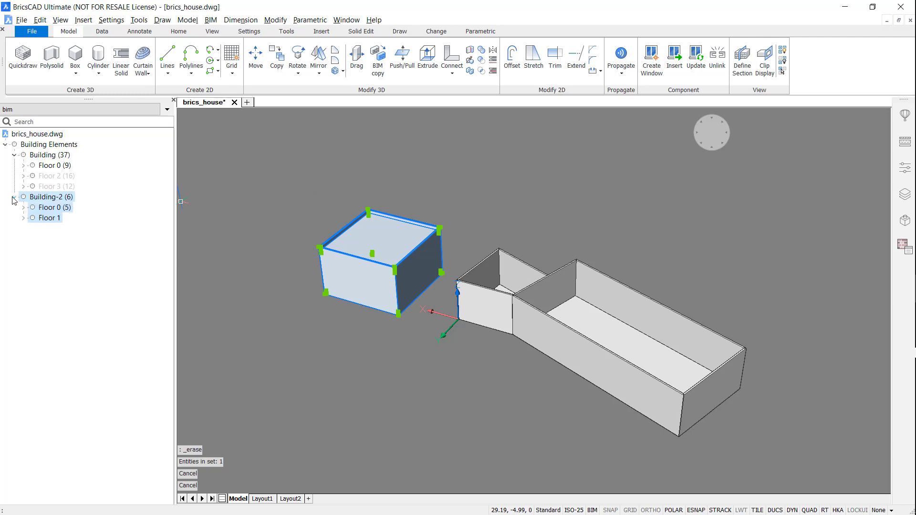
right_click(45, 218)
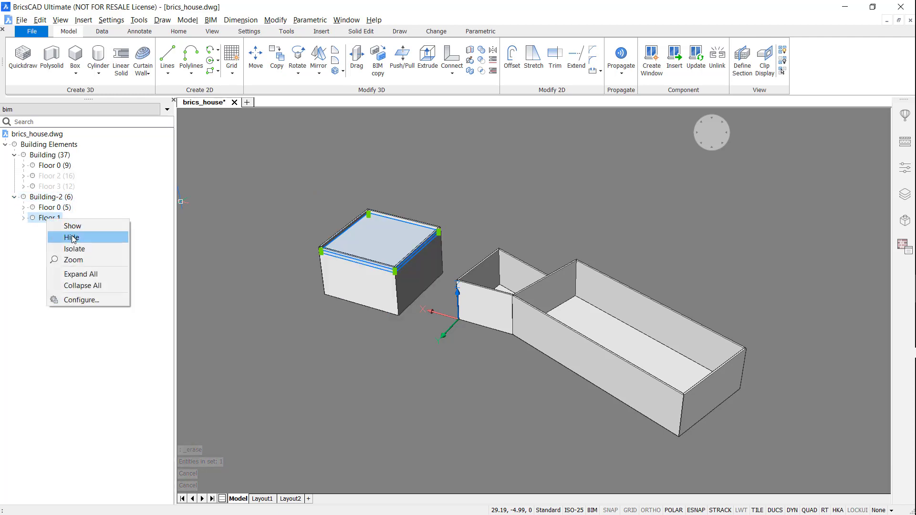